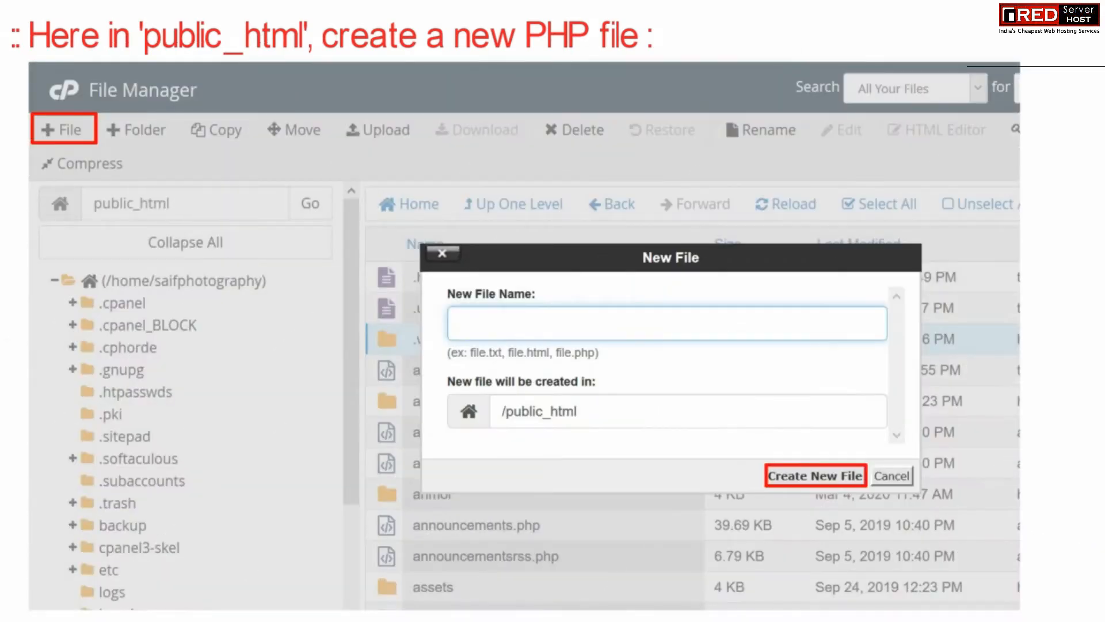
Create a new empty file named portopen.php inside public_html.
{"action": "type", "text": "portopen.php"}
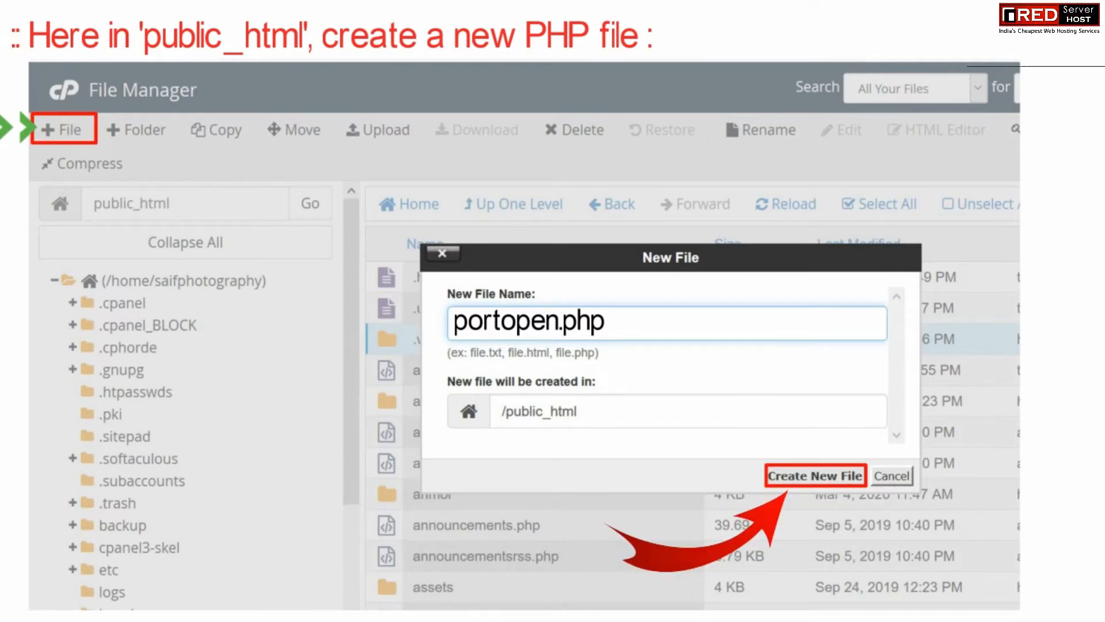
{"action": "left_click", "coordinate": [815, 476]}
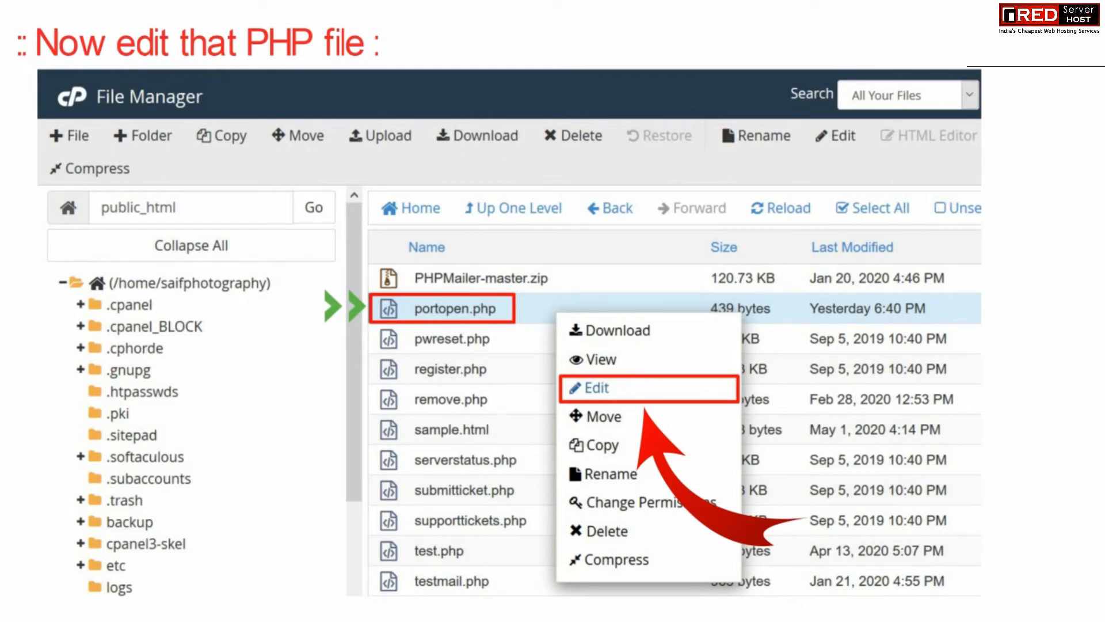
Edit portopen.php from its context menu in the public_html file list.
{"action": "left_click", "coordinate": [598, 388]}
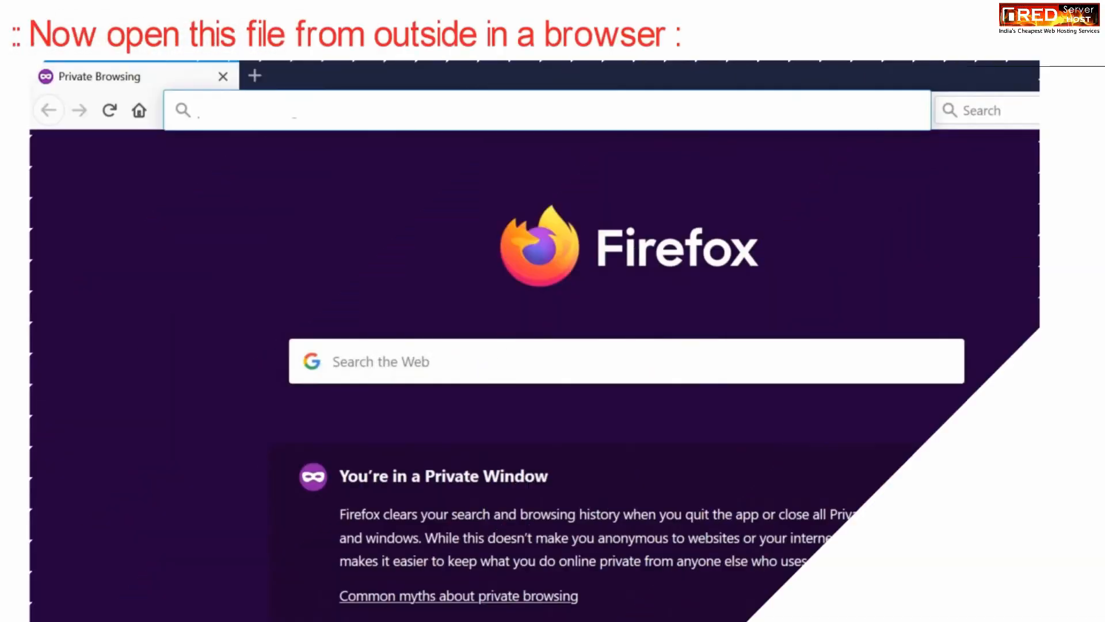
{"action": "type", "text": "https://saifphotography.tk/portopen.php"}
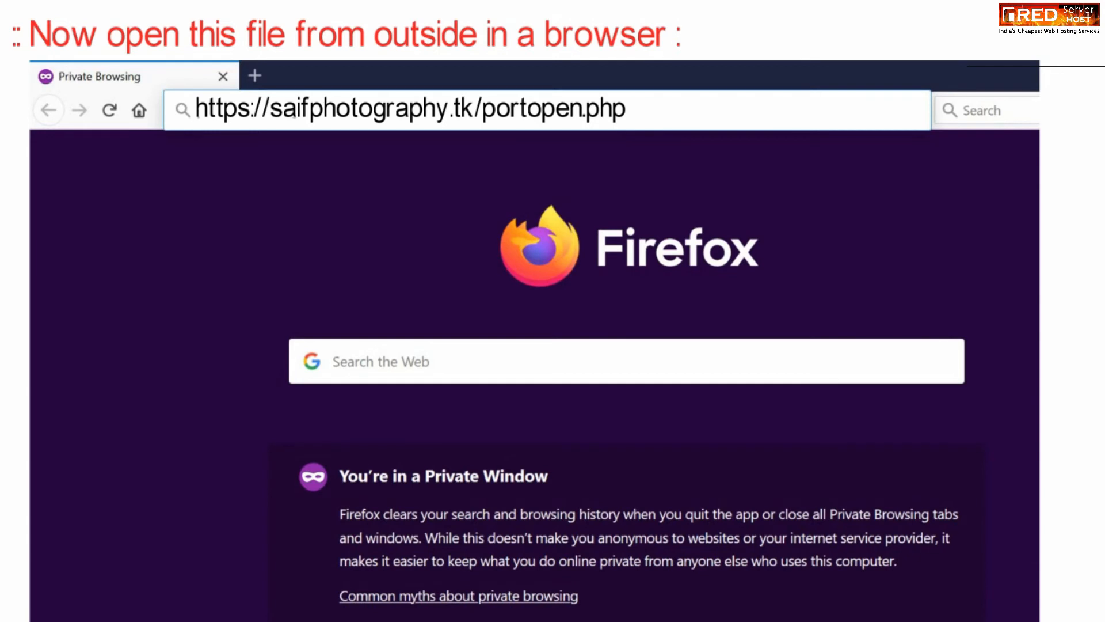
{"action": "key", "text": "Return"}
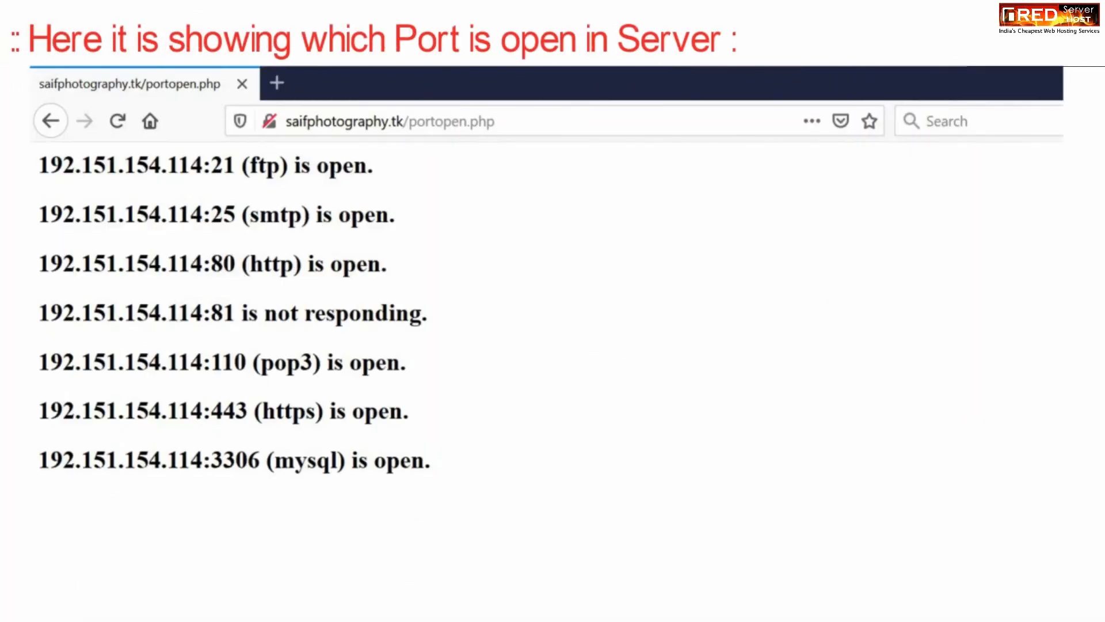